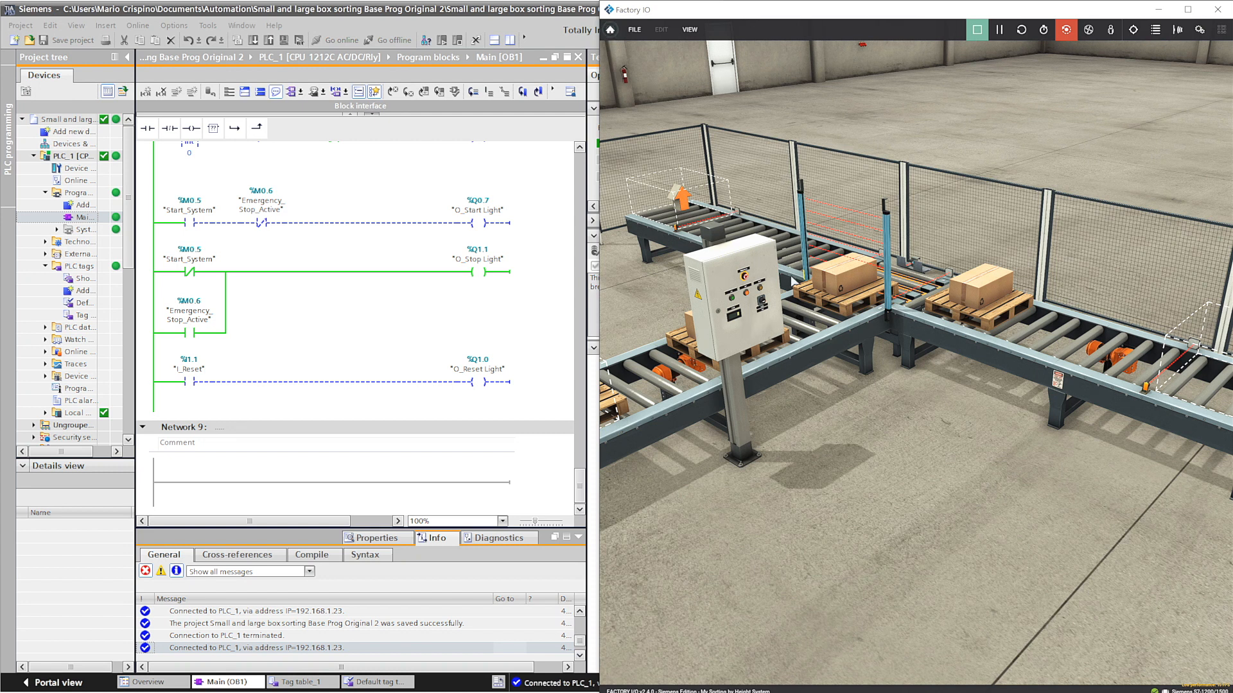
pyautogui.moveTo(959, 83)
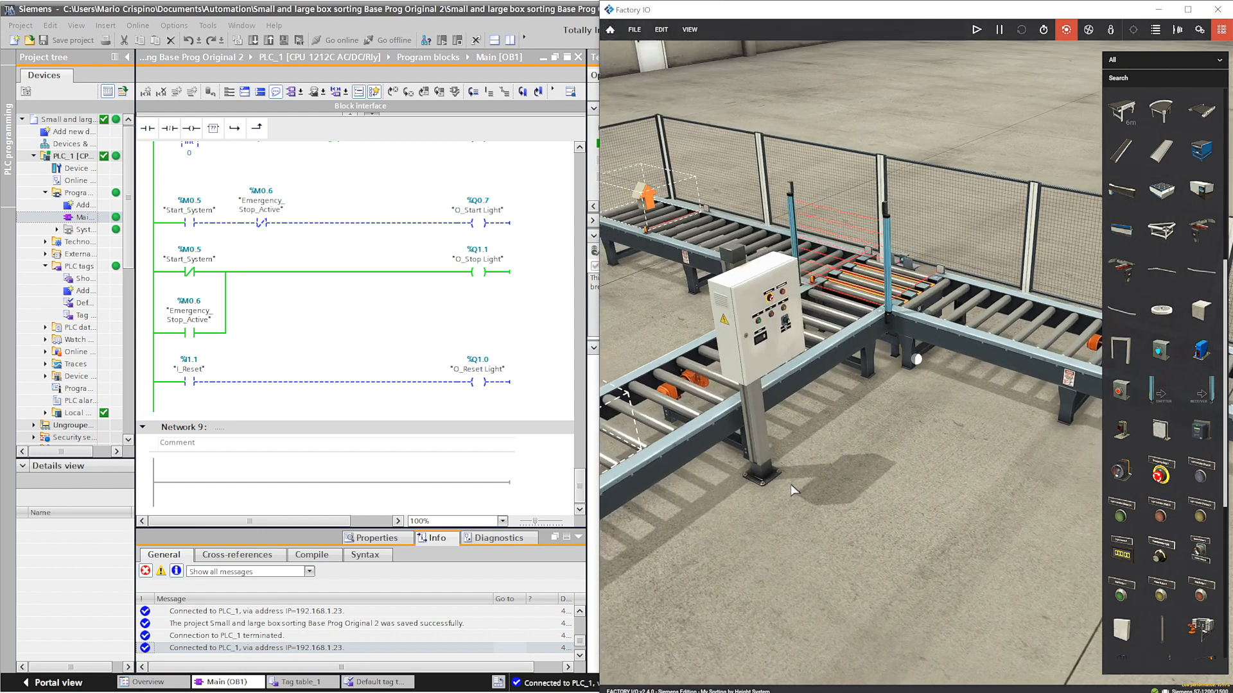
# Add a red Light Indicator to the control box from the palette
pyautogui.click(1088, 28)
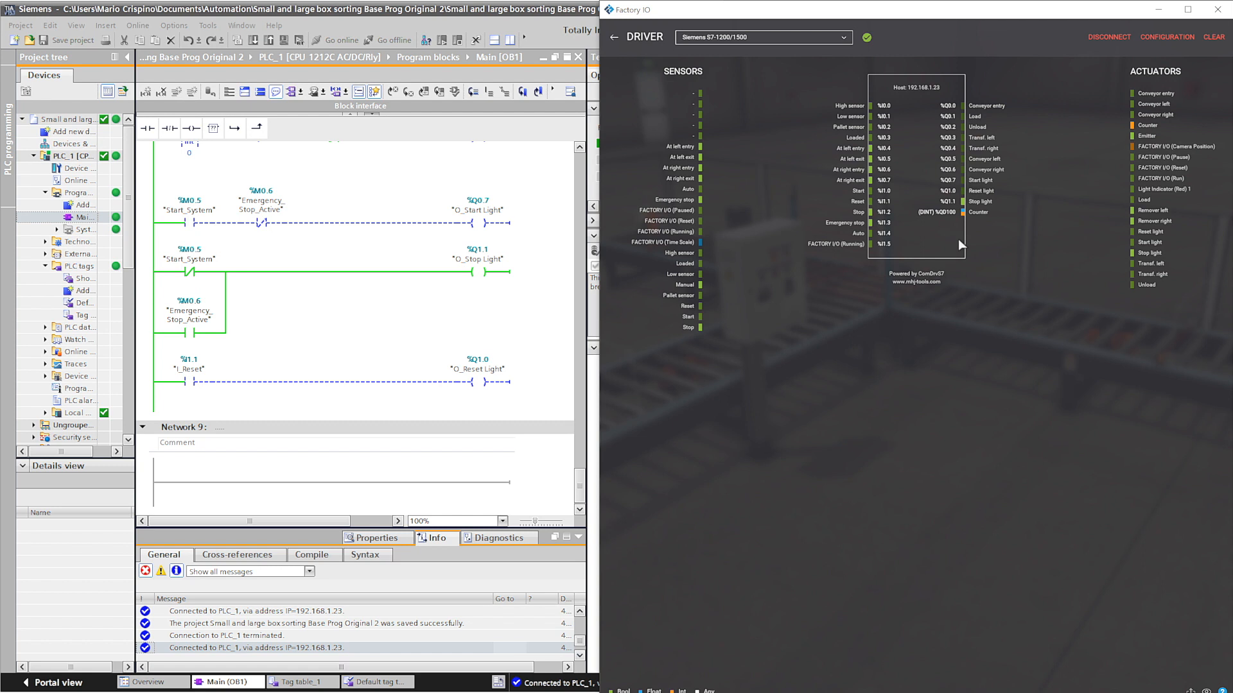
# Open the Siemens S7-1200/1500 driver configuration to check its Bool Outputs count
pyautogui.click(1166, 38)
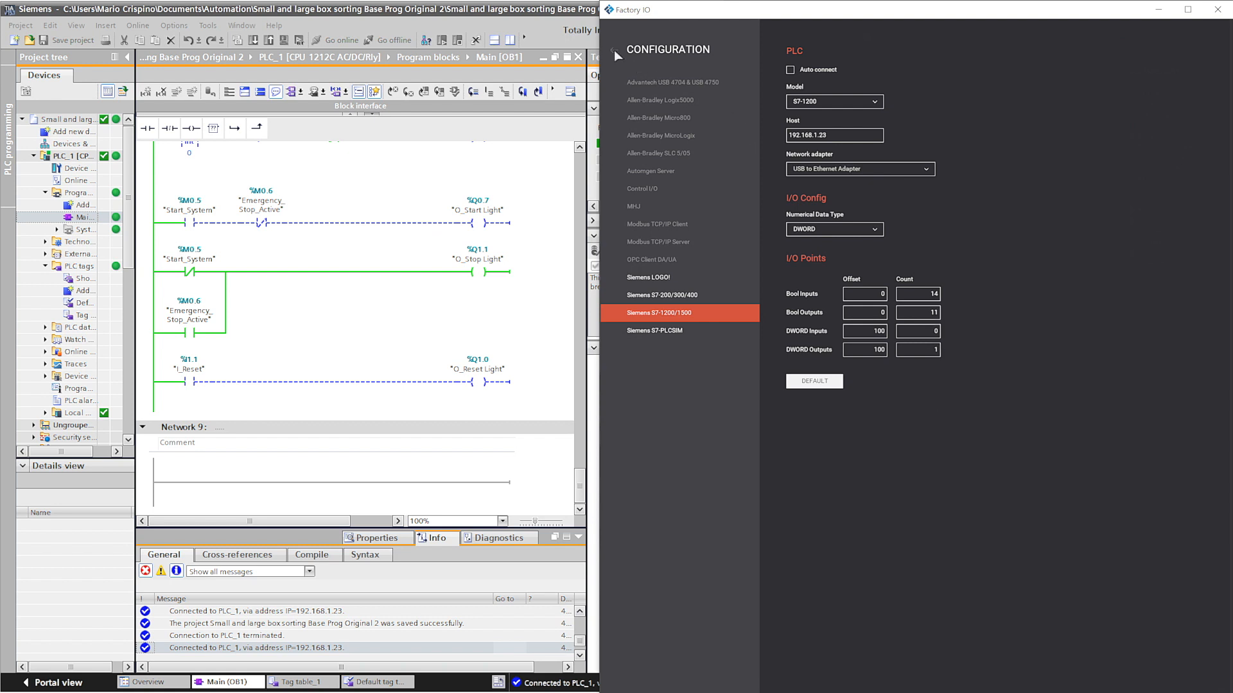
pyautogui.click(615, 37)
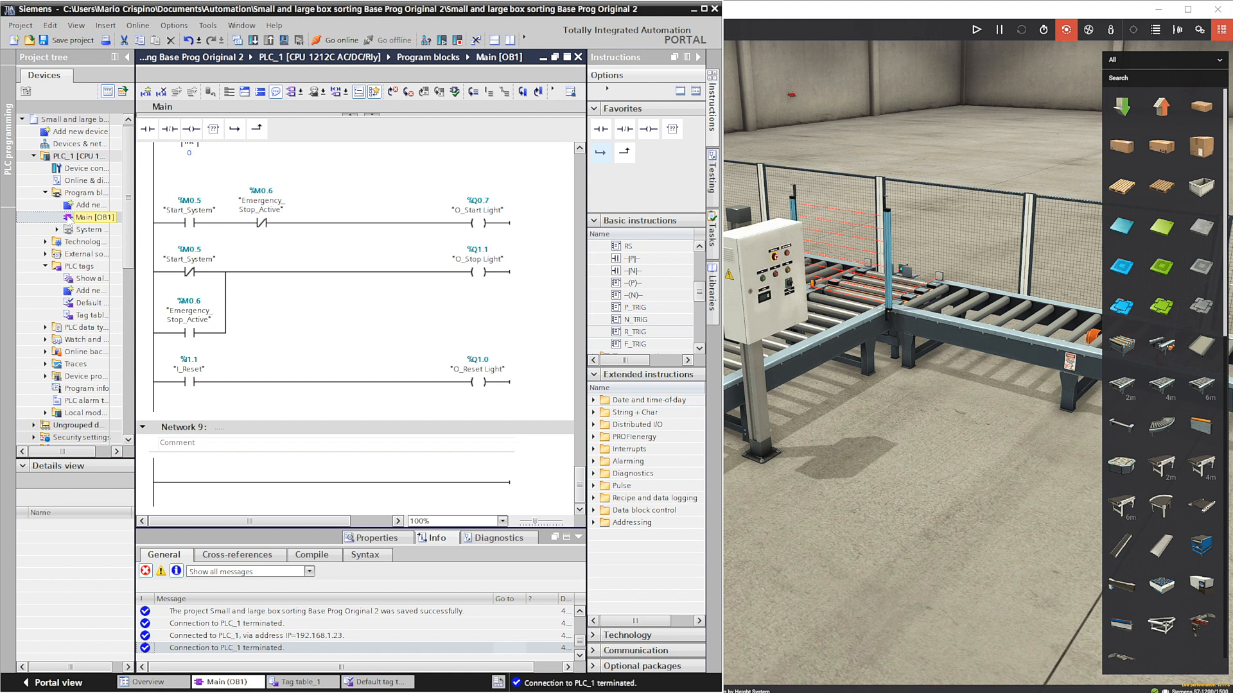
# In PLC_1 device configuration, enable the clock memory byte at address 20
pyautogui.click(85, 167)
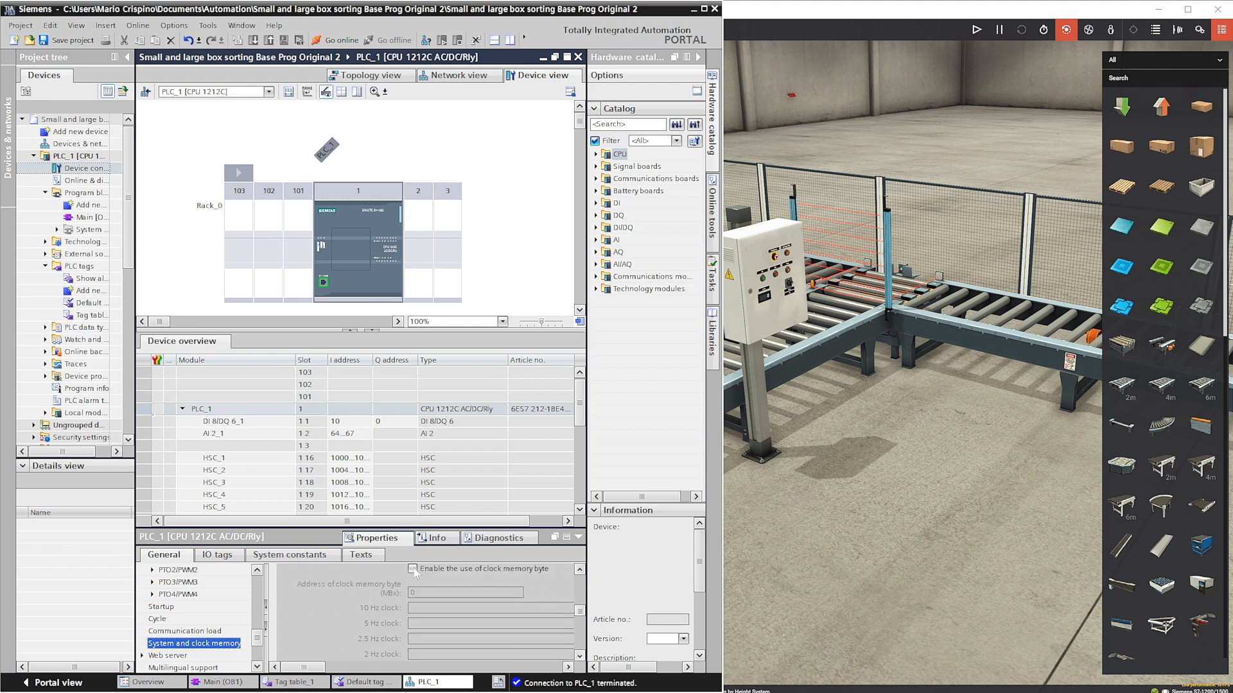
pyautogui.click(412, 568)
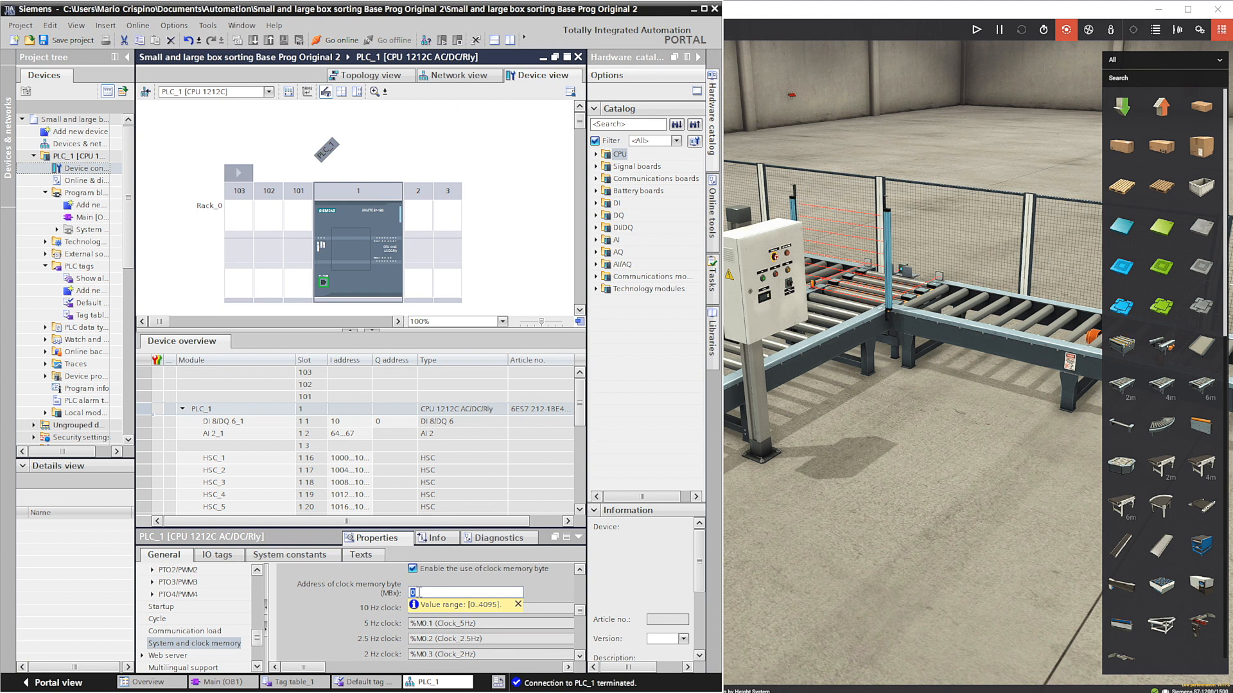
pyautogui.write('20')
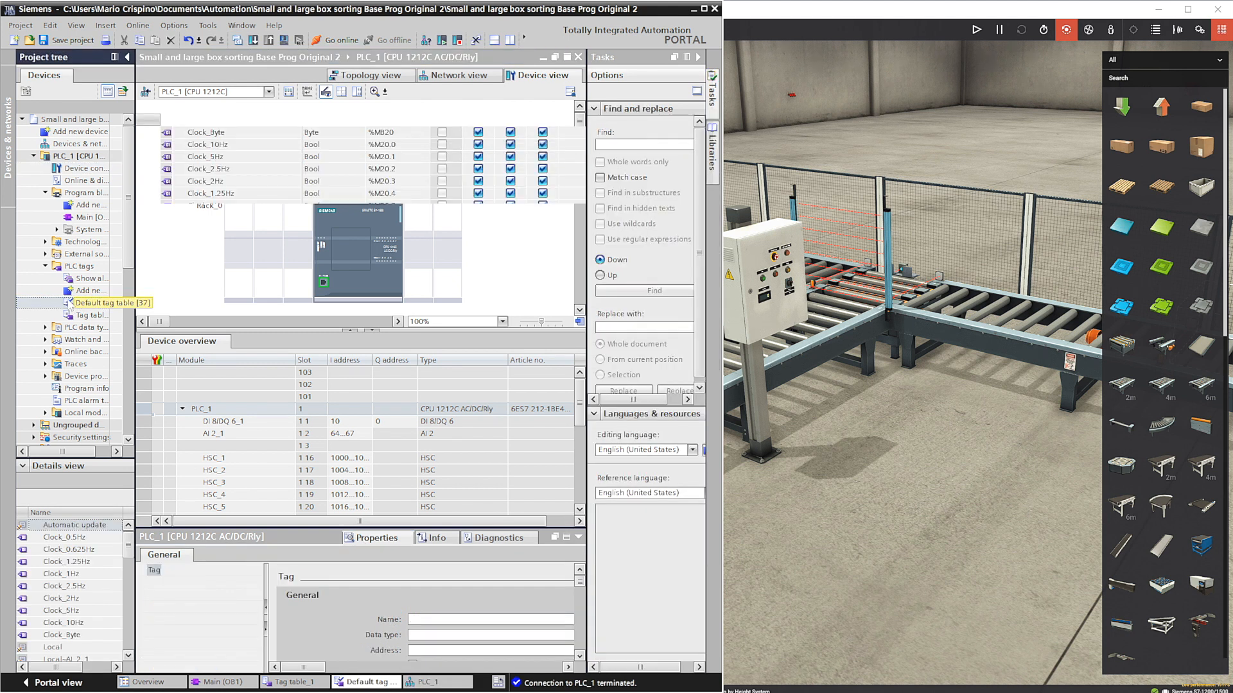
# Open the Default tag table to view Clock_Byte at %MB20 and the clock bit tags
pyautogui.doubleClick(109, 302)
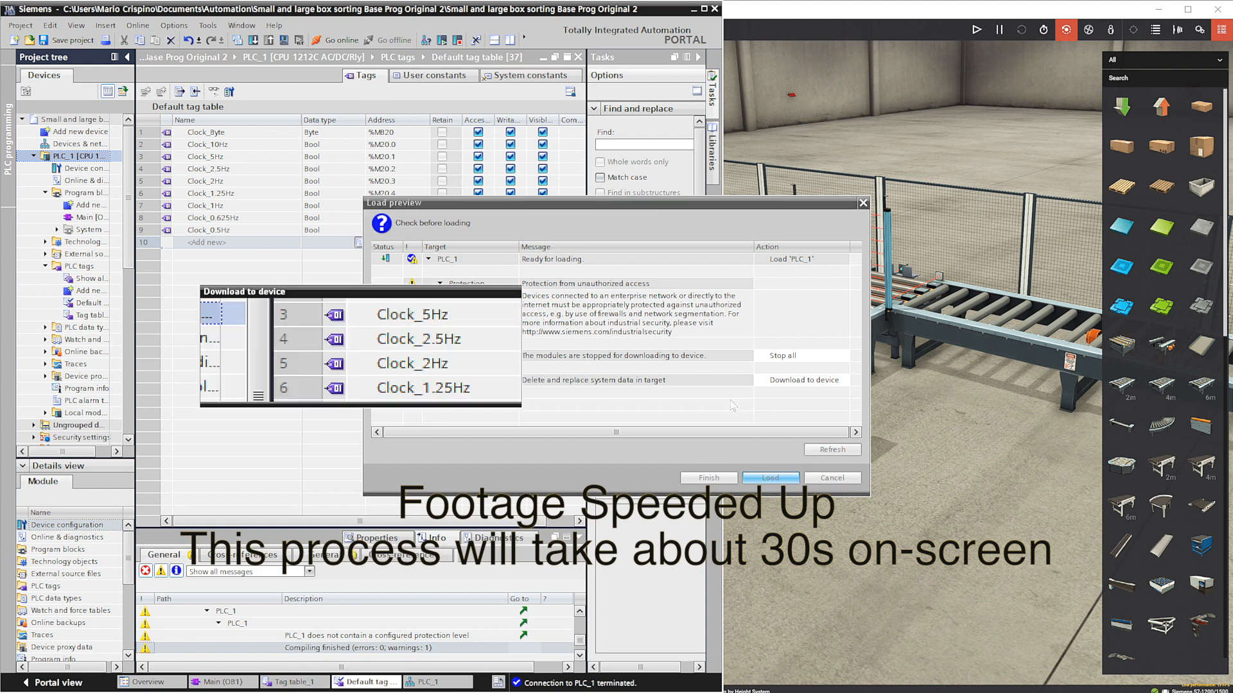
# Confirm Load in the load preview to download the project to PLC_1
pyautogui.click(770, 477)
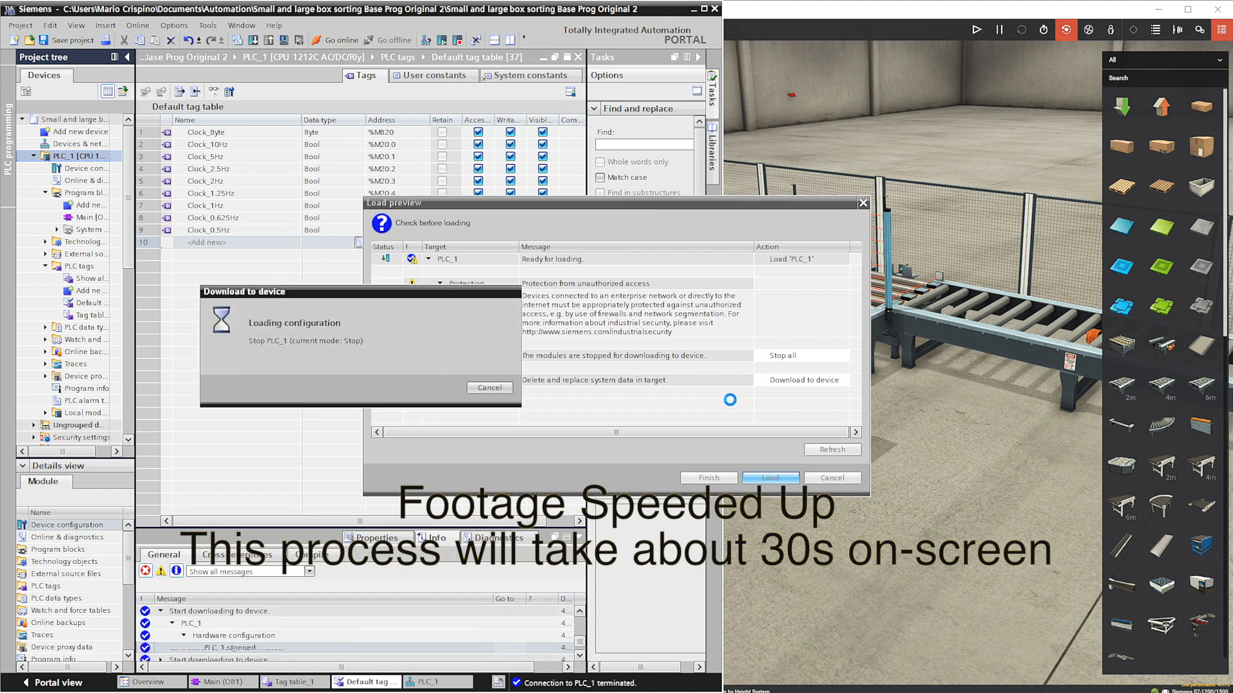